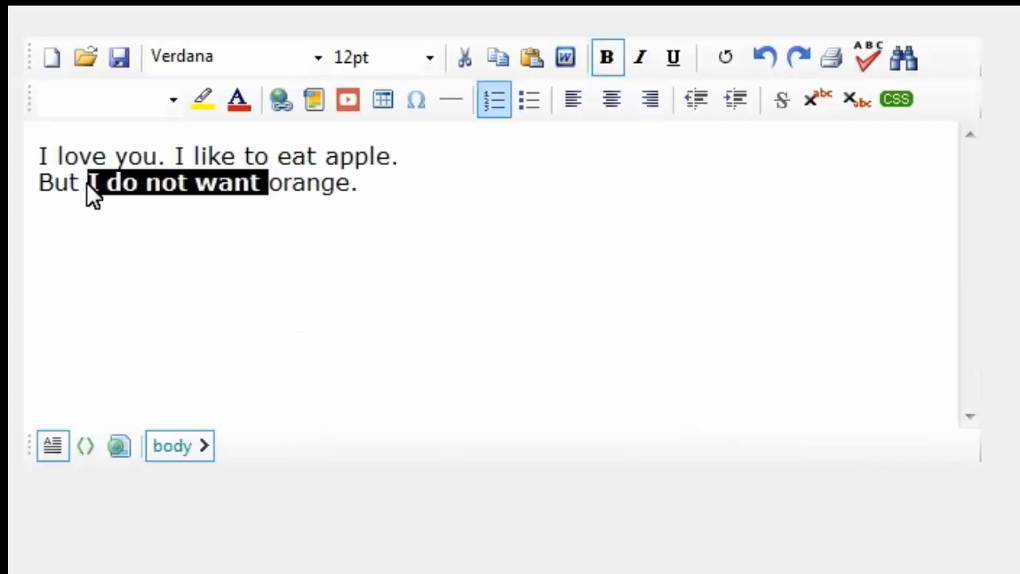
Make 'I do not want' bold and 'do not' italic and underlined in the sample text
click(641, 57)
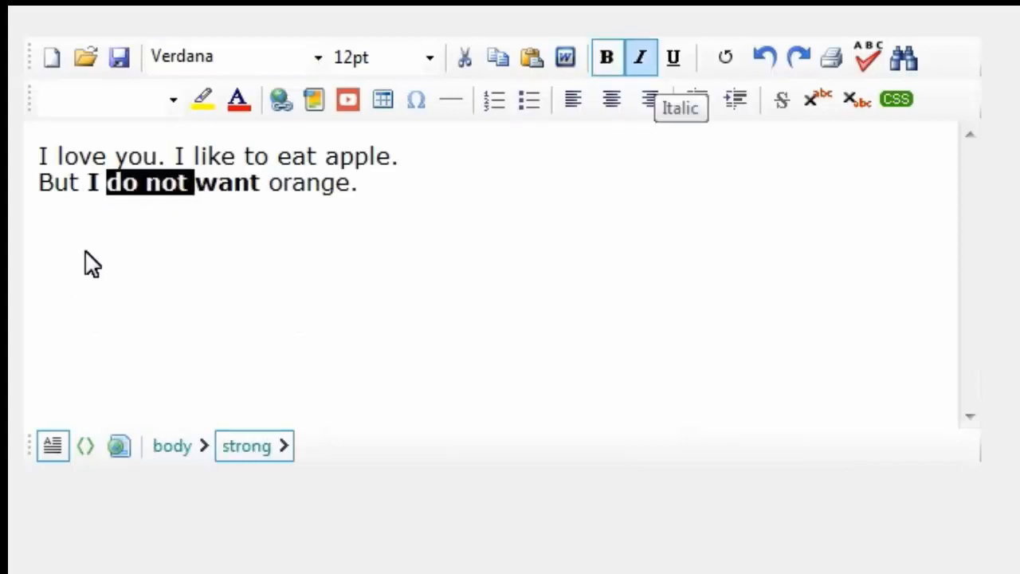
click(641, 57)
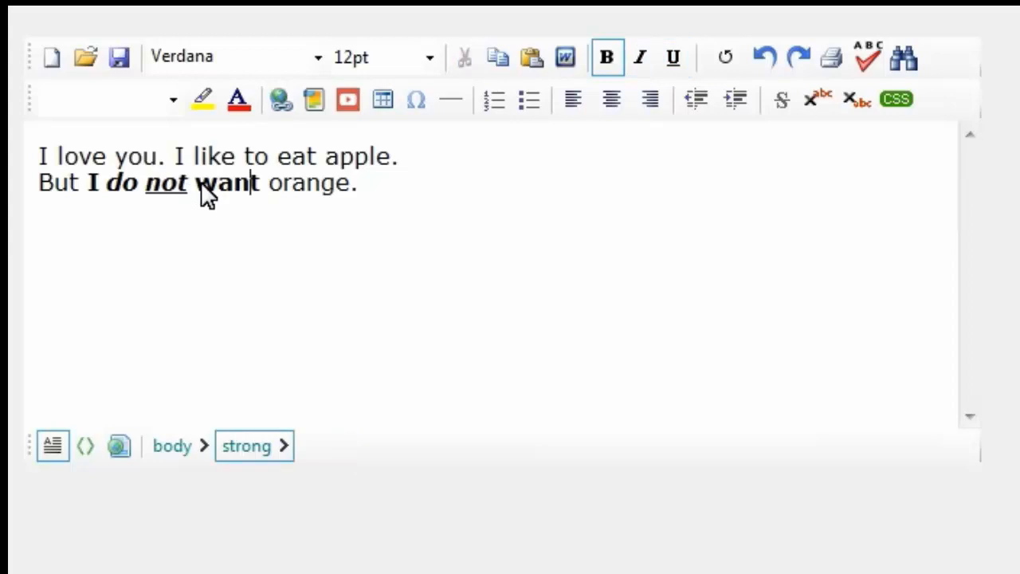
click(673, 57)
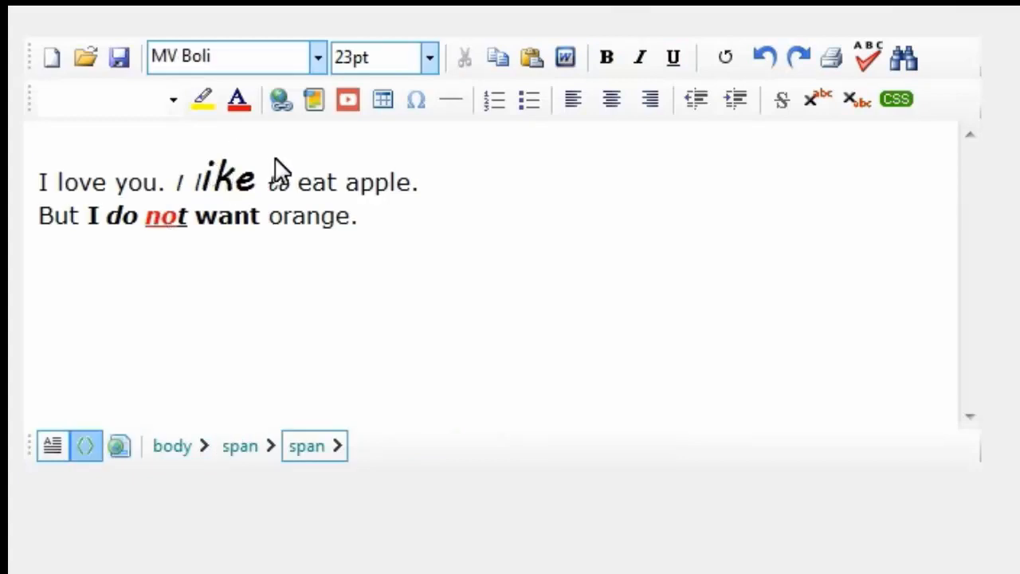
click(86, 446)
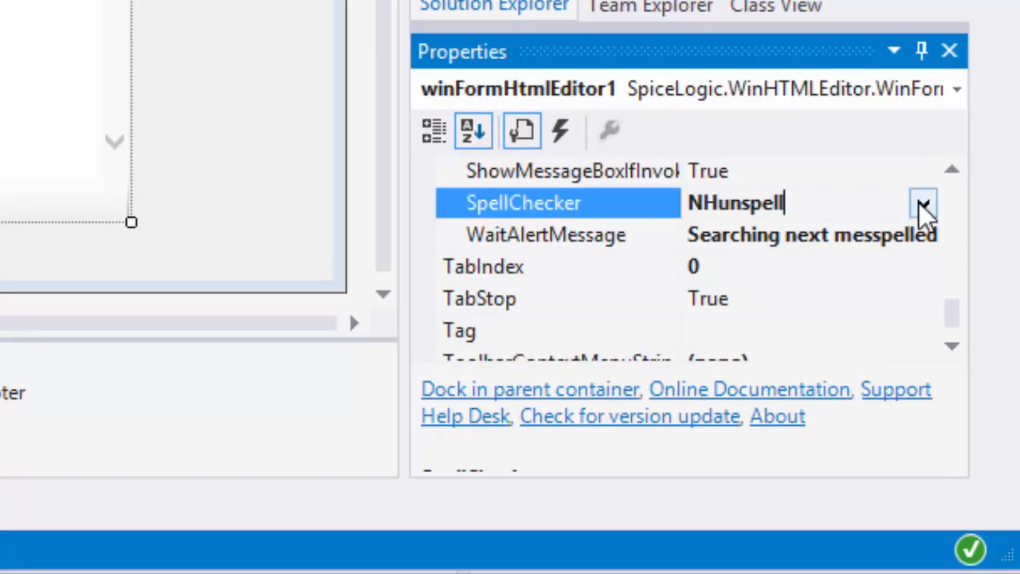
With NHunspell as spell checker, enter 'woorld, I am teesting. It is a Desktop Appliication.' in the running form
click(925, 202)
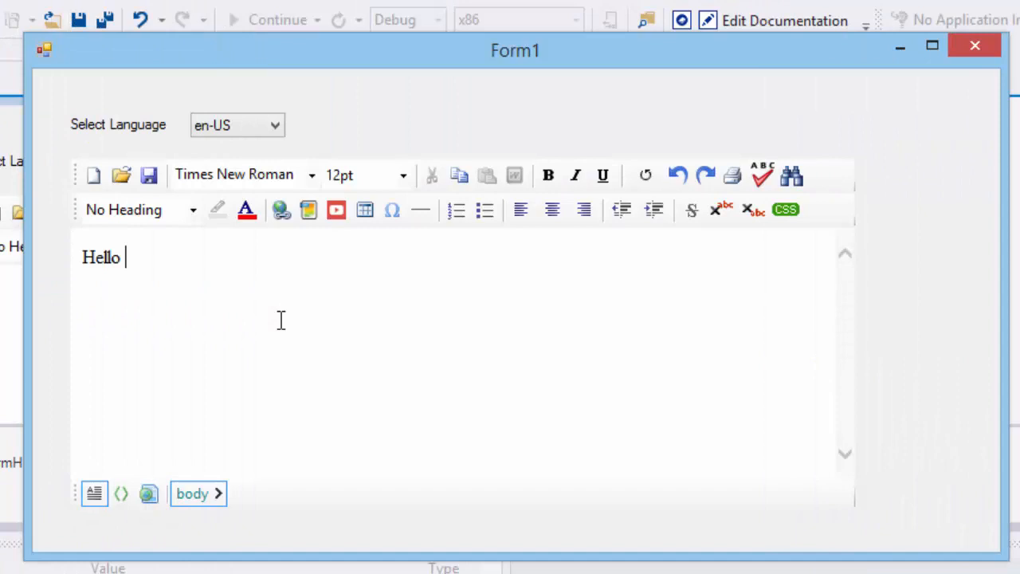
text(woorld, I am teest)
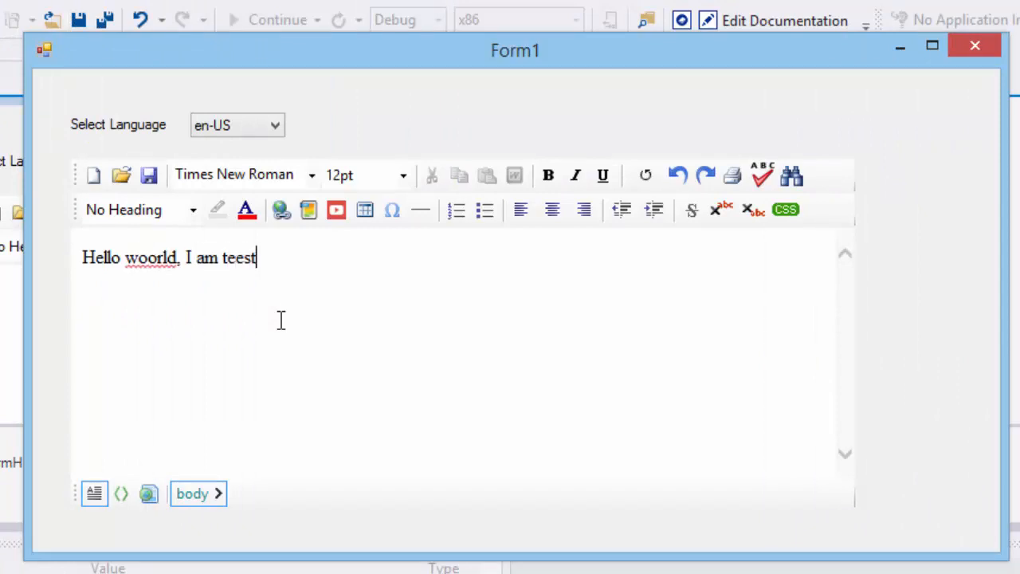
text(ing. It is a De)
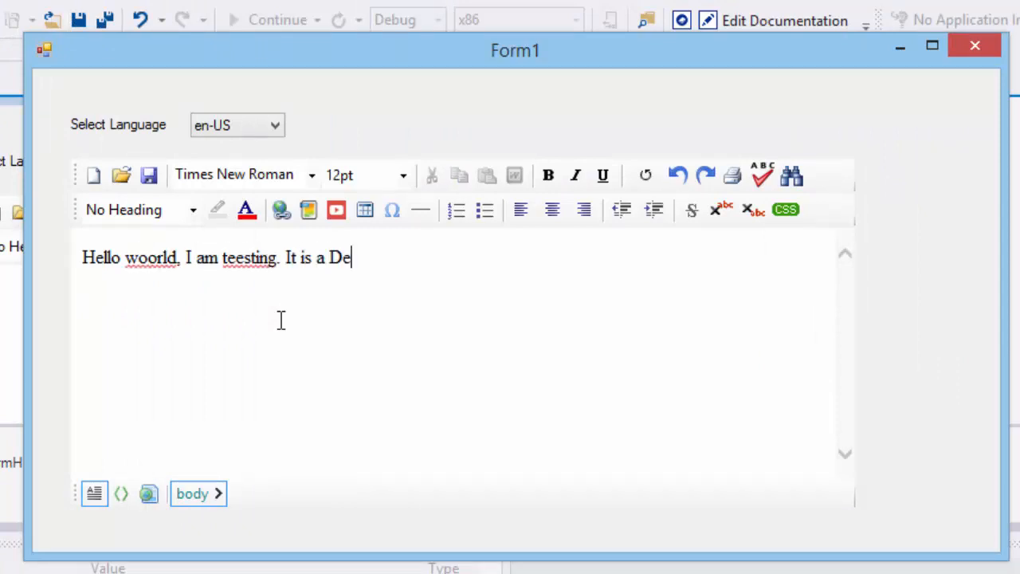
text(sktop Appliication.)
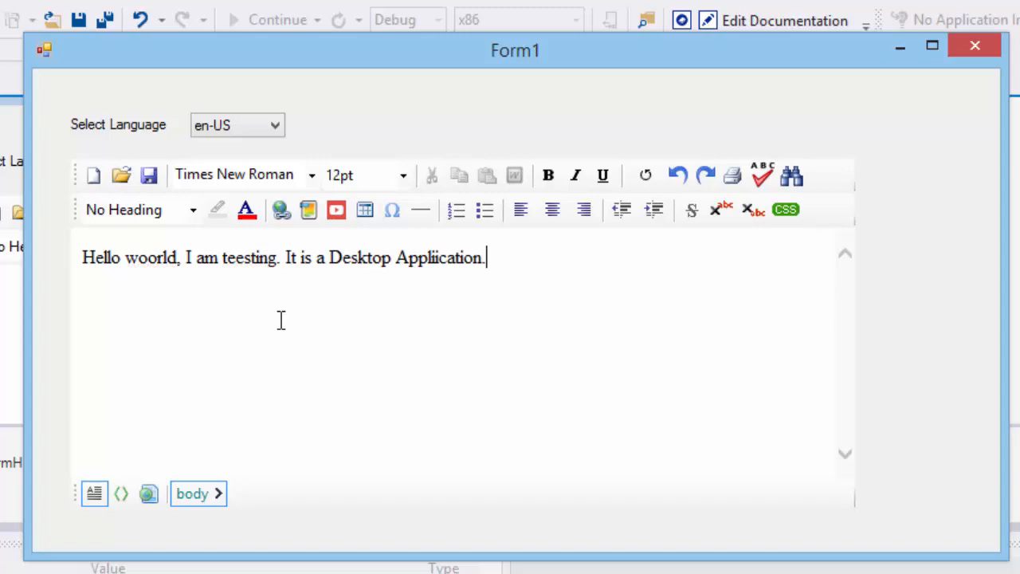
Correct the misspellings via the context suggestion 'testing' and a full spell check
right_click(236, 256)
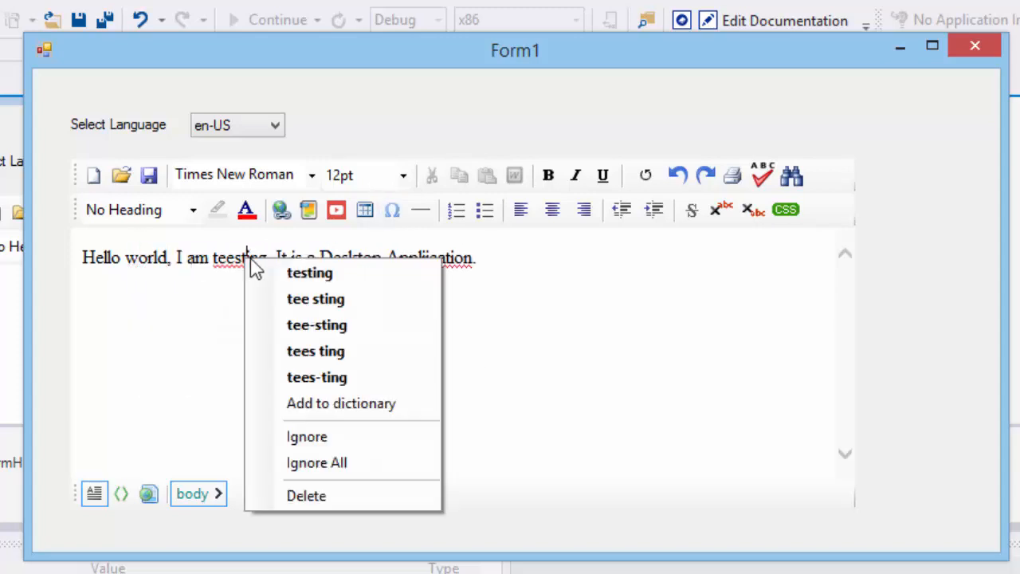
click(309, 273)
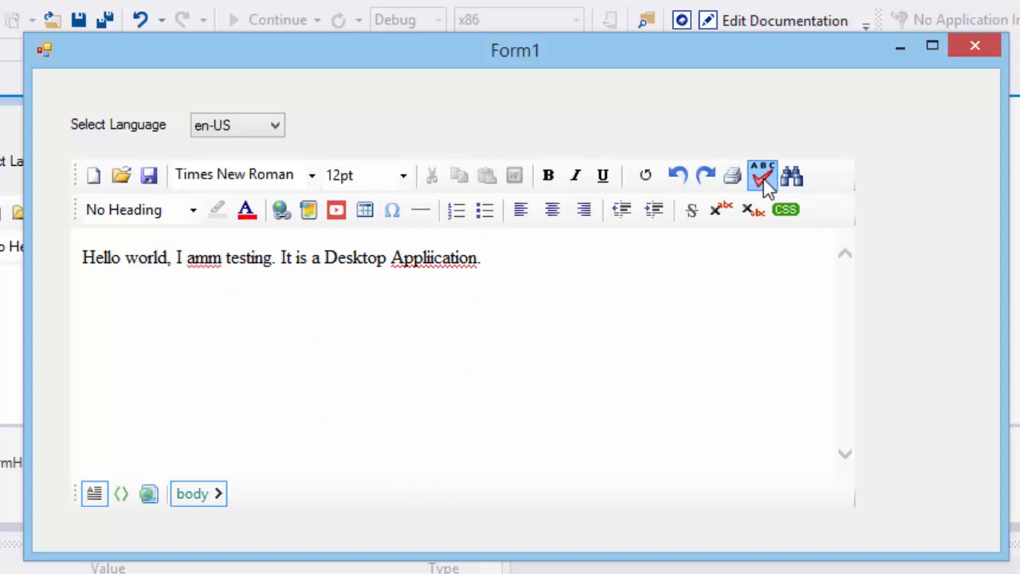
click(763, 174)
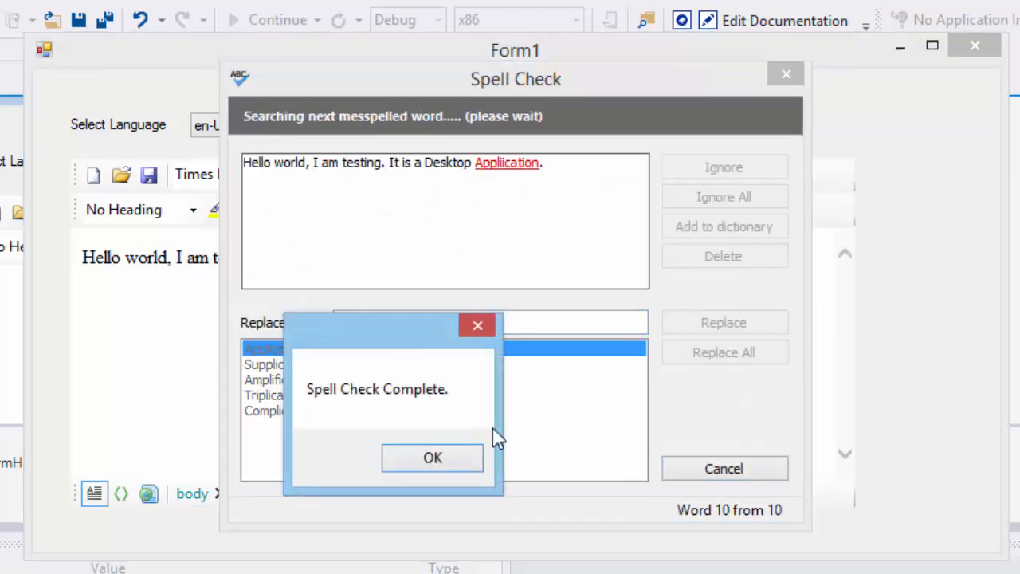
click(433, 456)
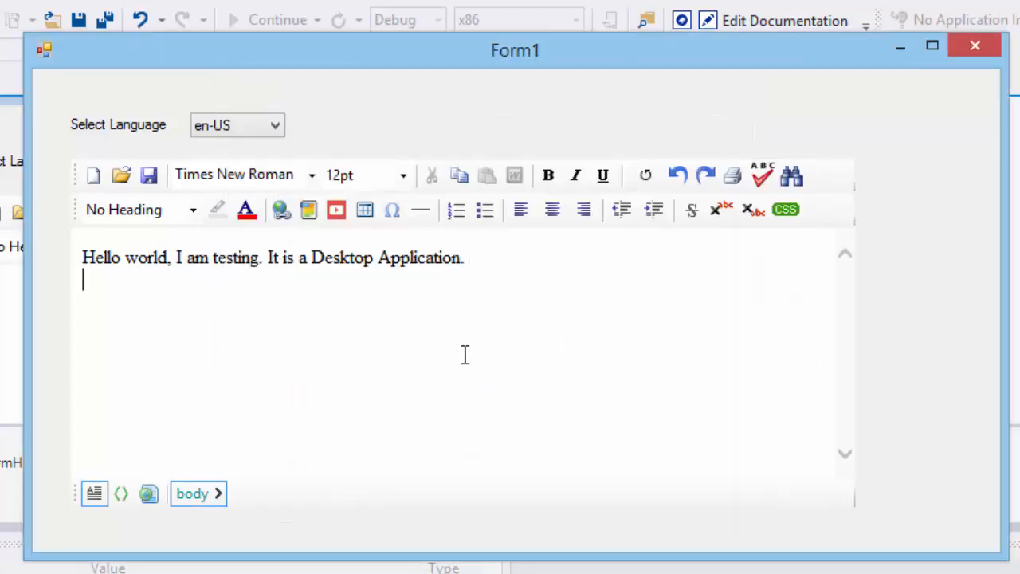
Add the line 'Now, lets try some french words.' to the editor text
text(Now, lets try)
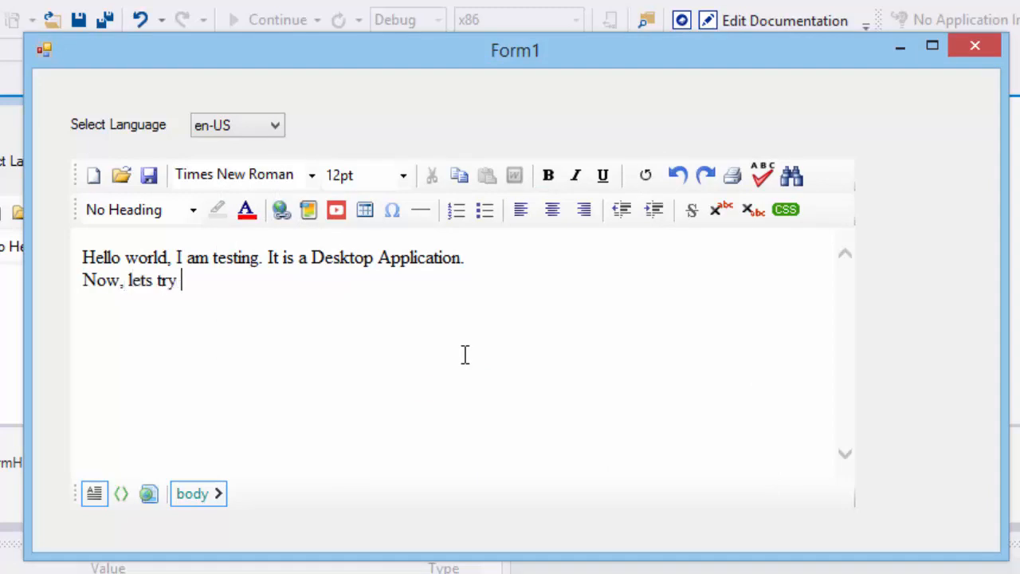
text(some french w)
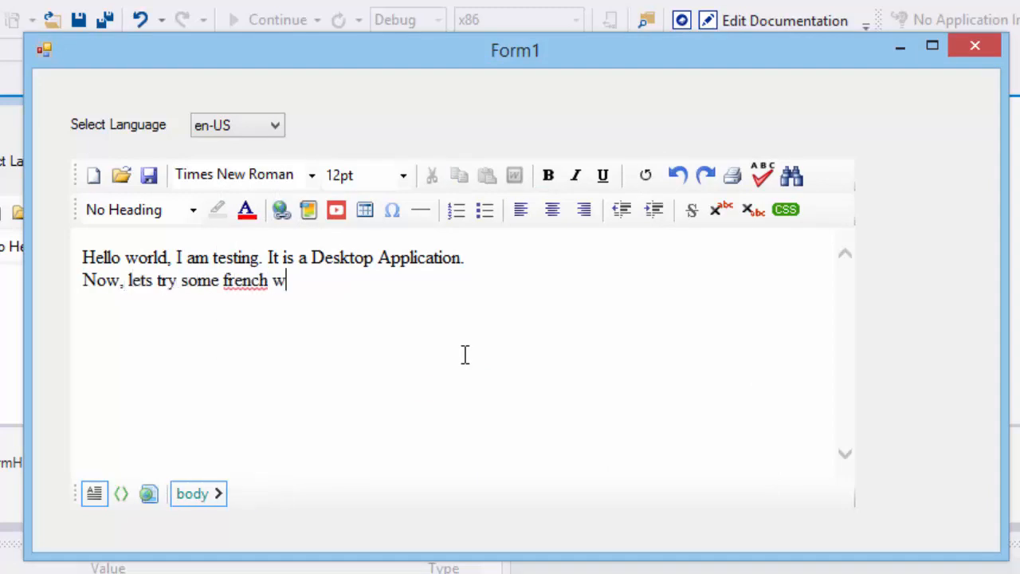
text(ords.)
text(je te aime.)
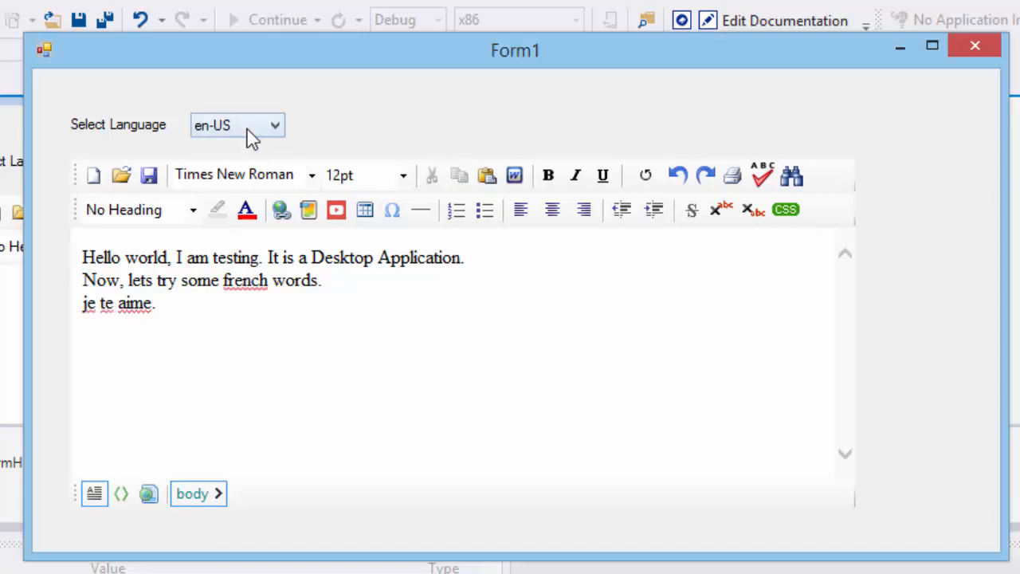
Switch the spell-check language to fr-FR and then back to en-US
click(236, 124)
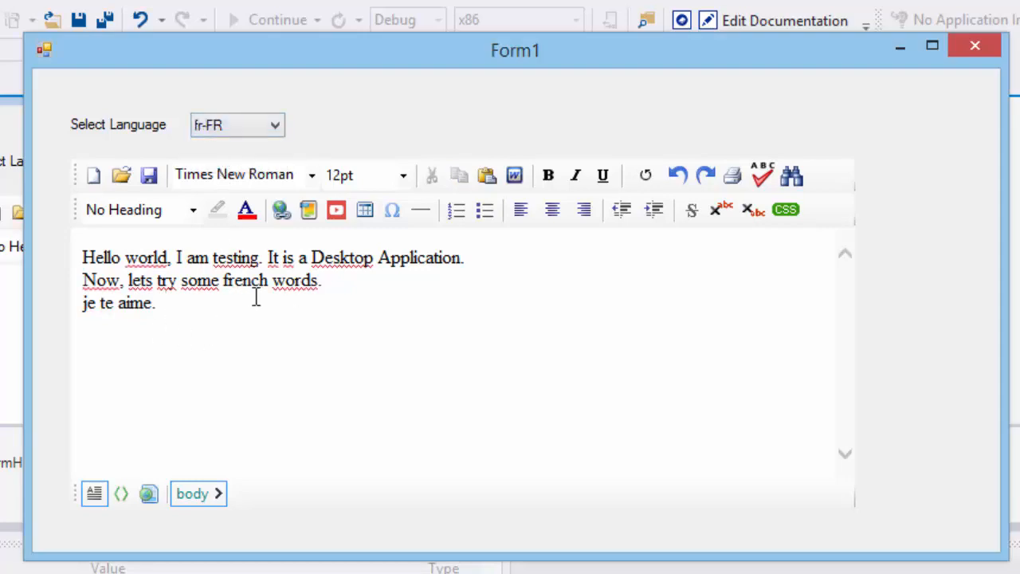
click(236, 124)
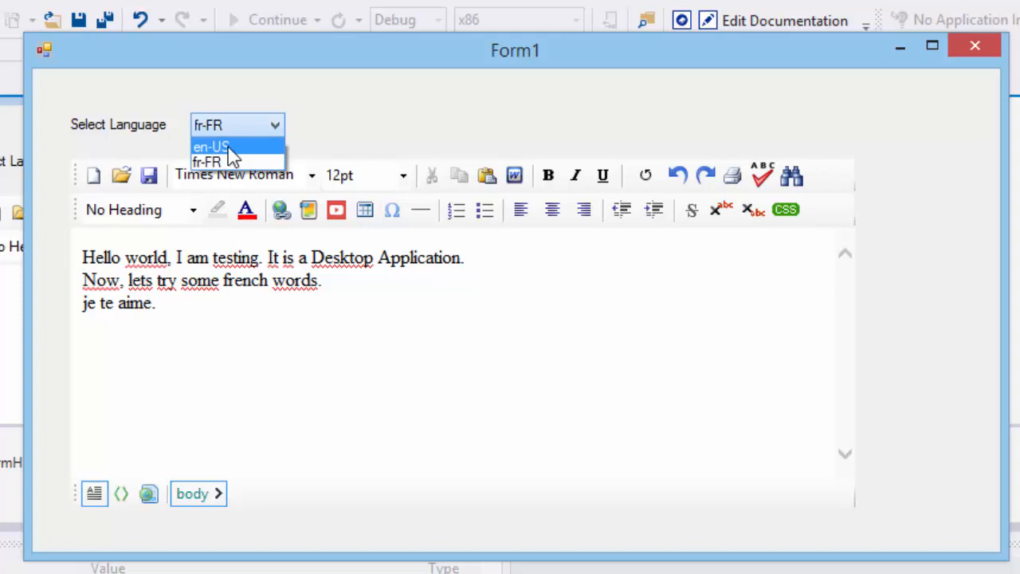
click(210, 147)
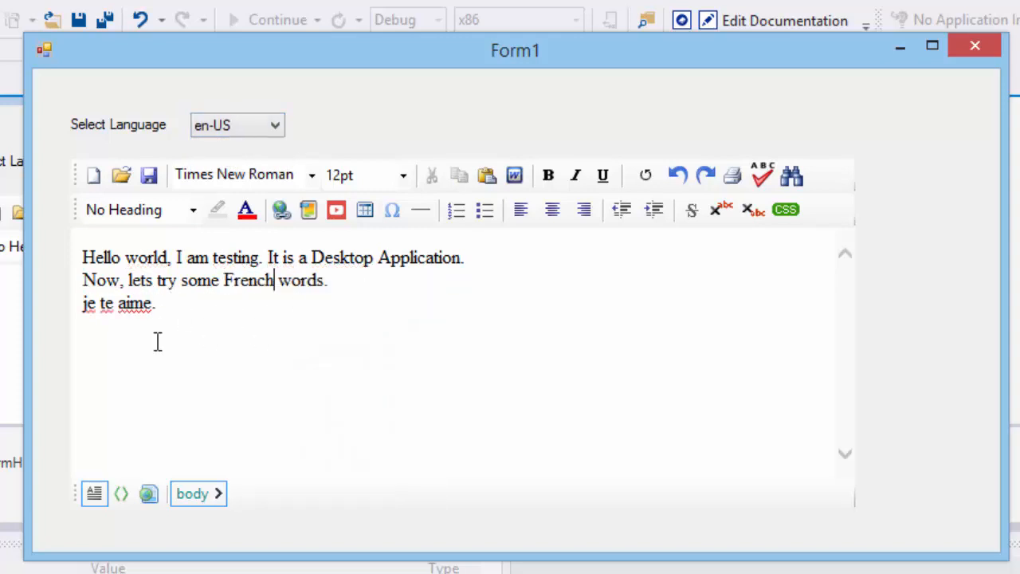
click(236, 125)
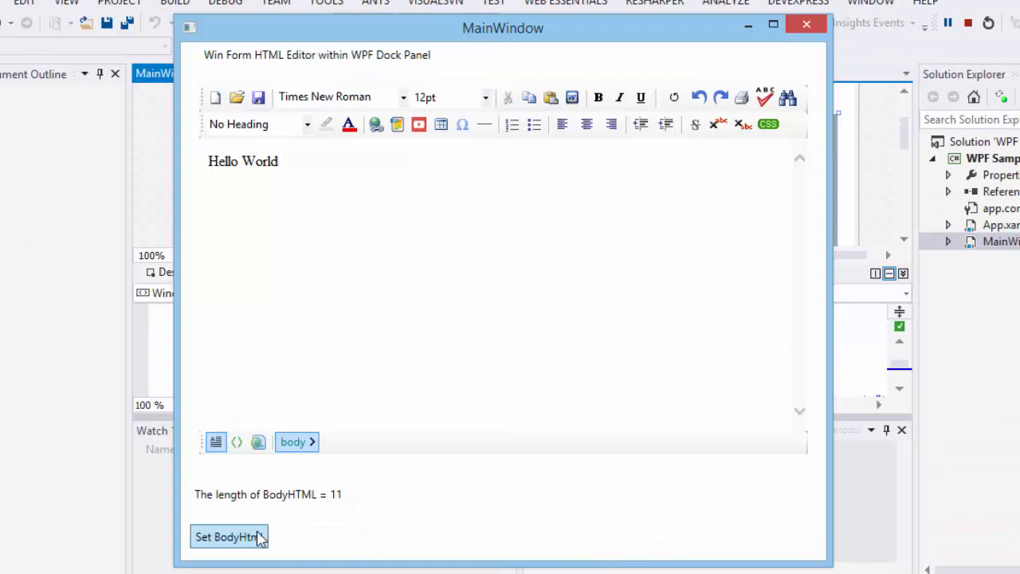
Load new body HTML in the WPF sample and start inserting a YouTube video at 420 by 315
click(229, 536)
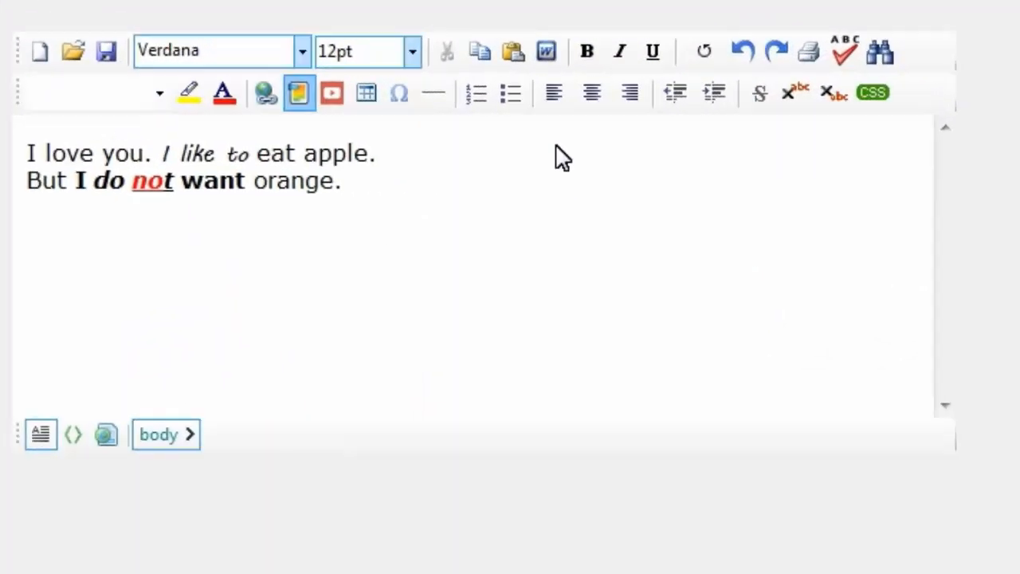
click(298, 92)
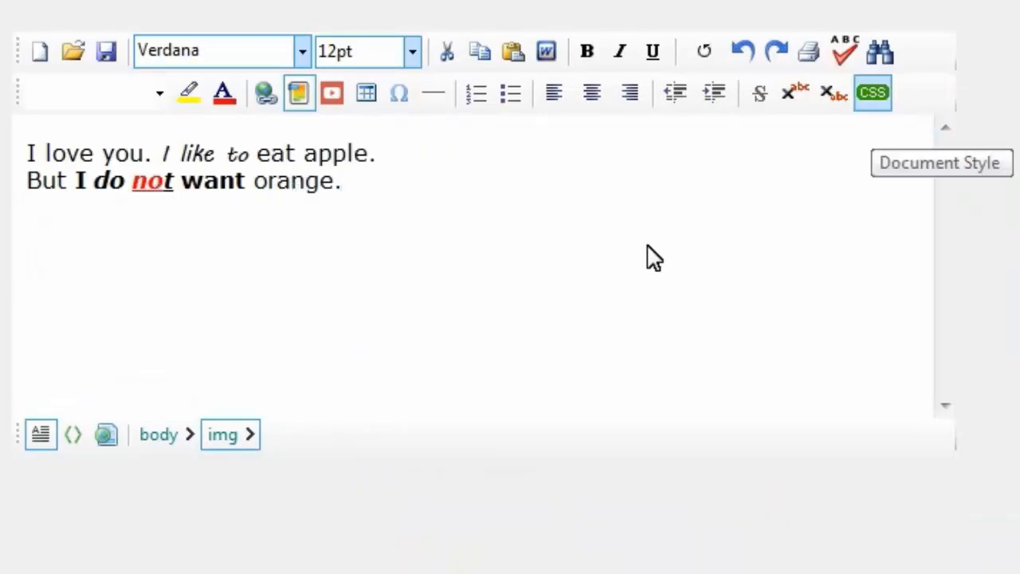
click(332, 92)
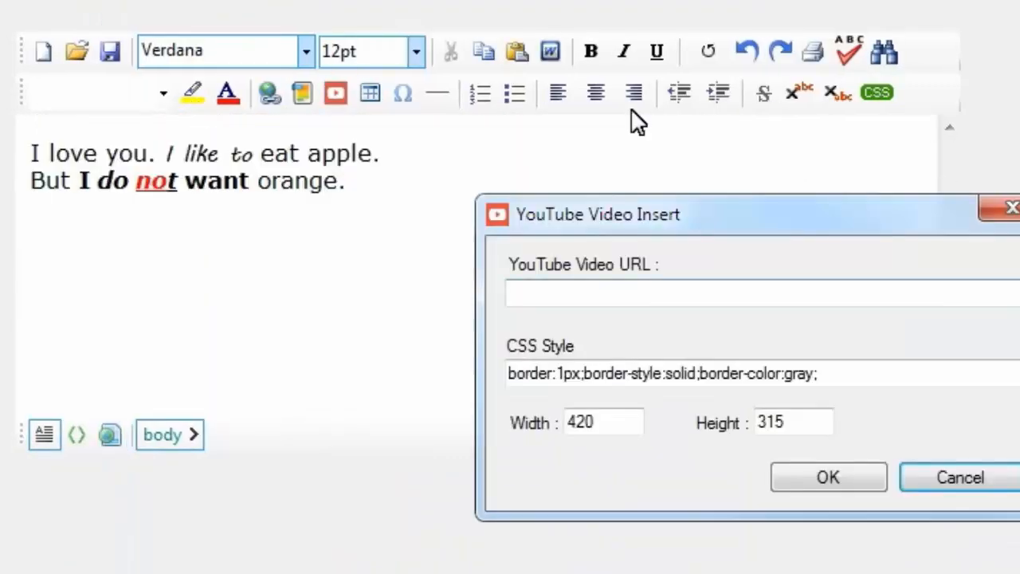
click(960, 477)
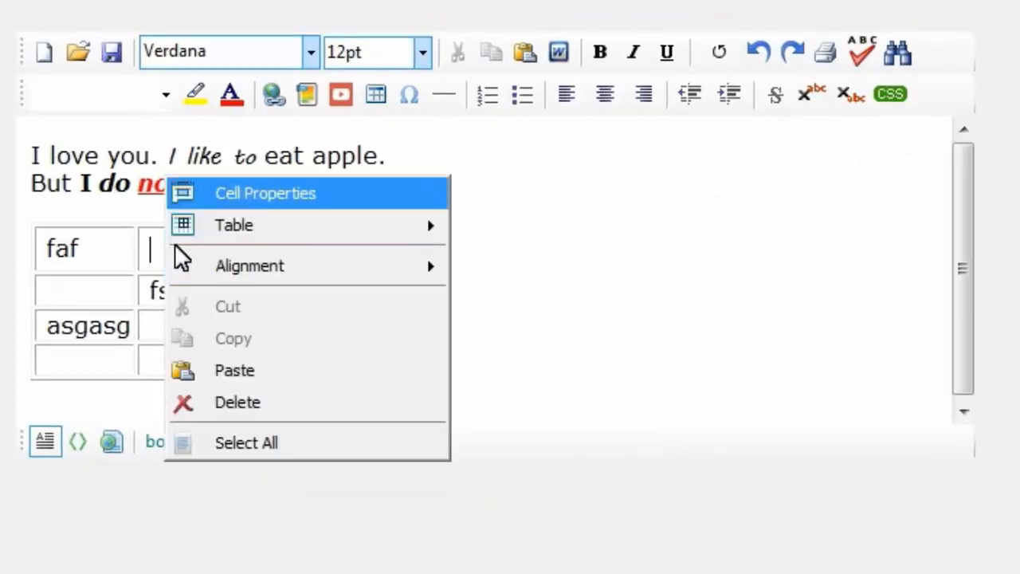
Show the Cell Properties of a cell in the small table below the sentences
click(265, 193)
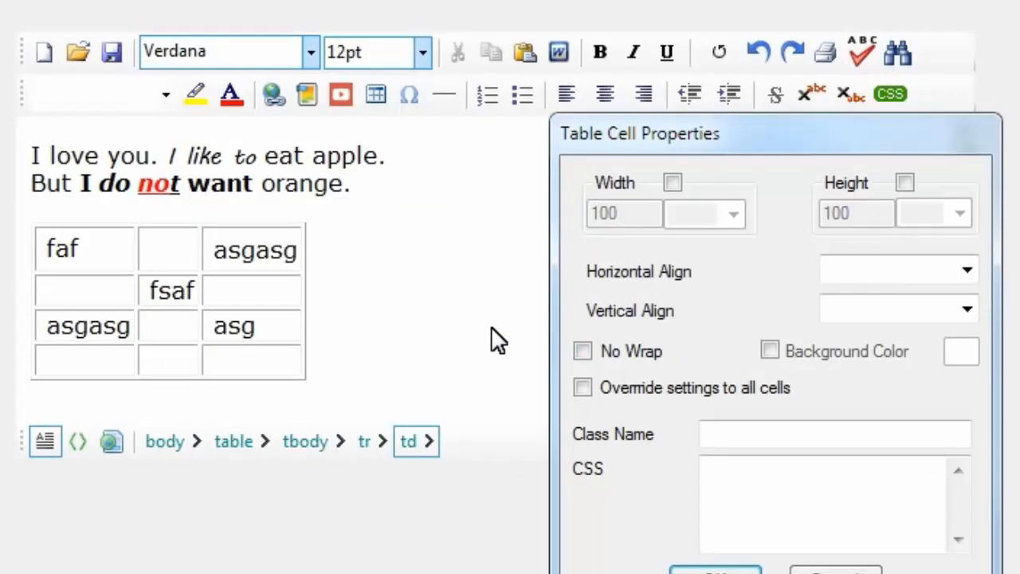
click(961, 353)
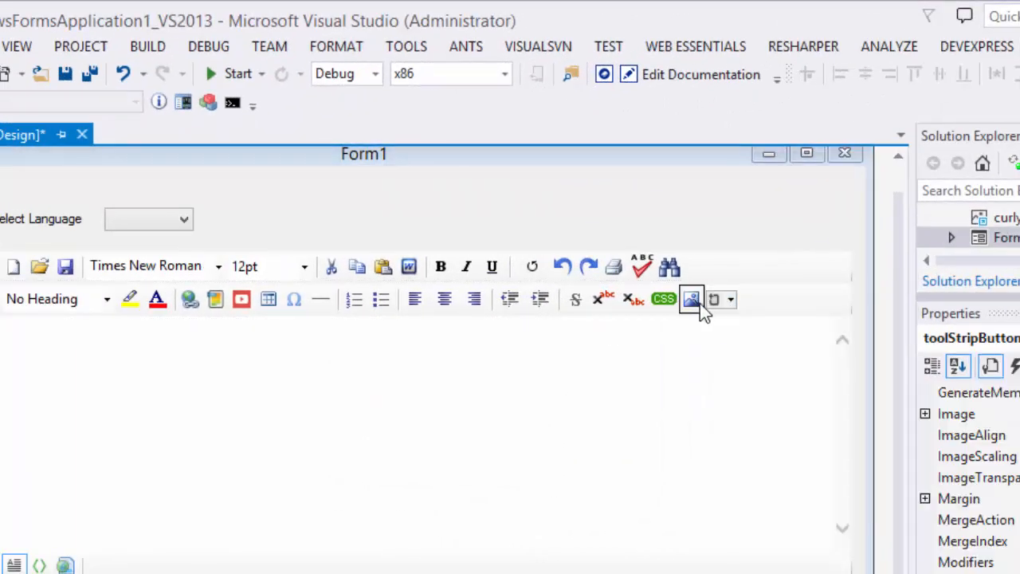
Build and run the WinForms application so Form1 shows the editor with 'Hello World'
click(692, 300)
text(MessageBox.Show("custom buton");)
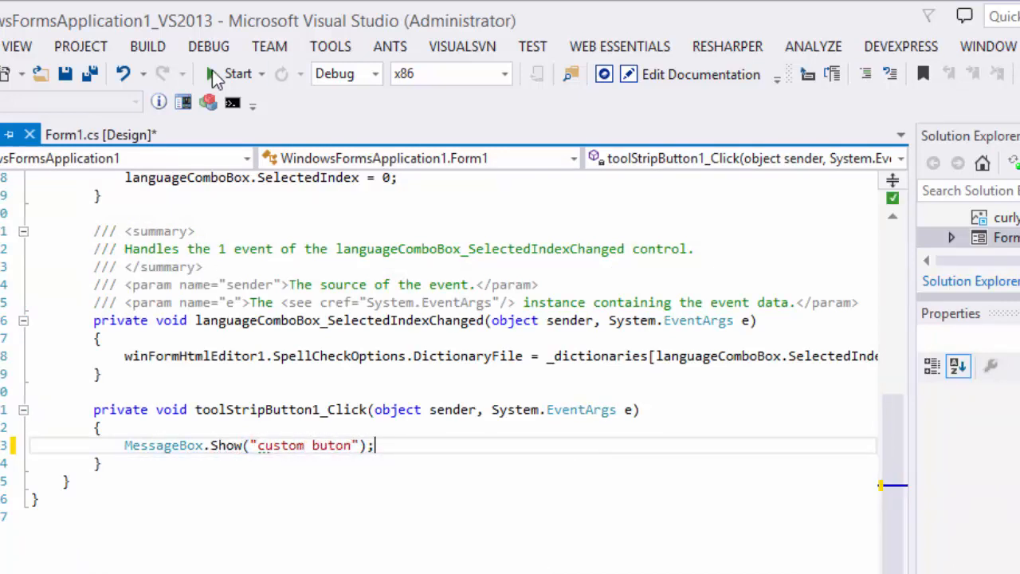
click(238, 73)
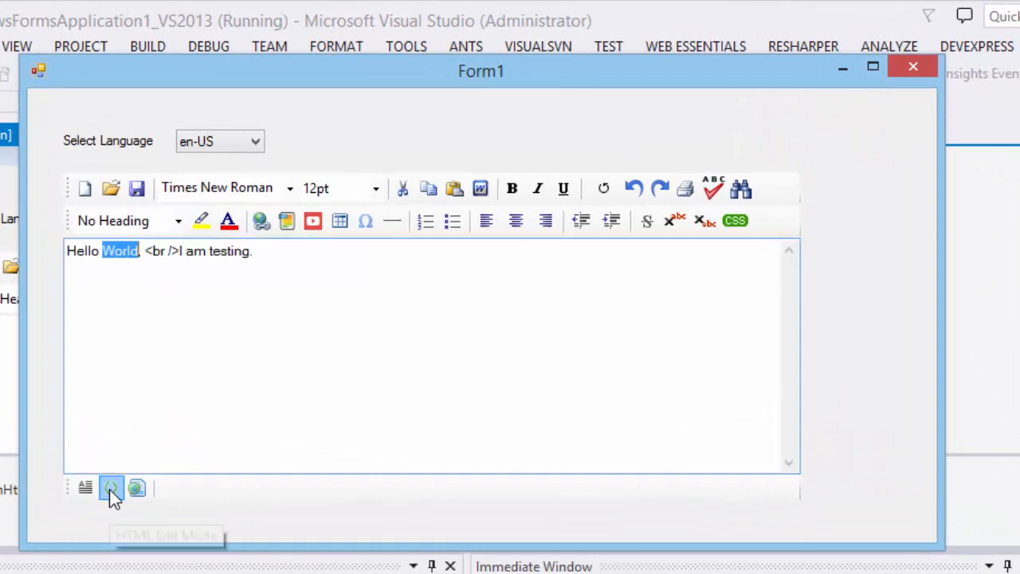
click(111, 488)
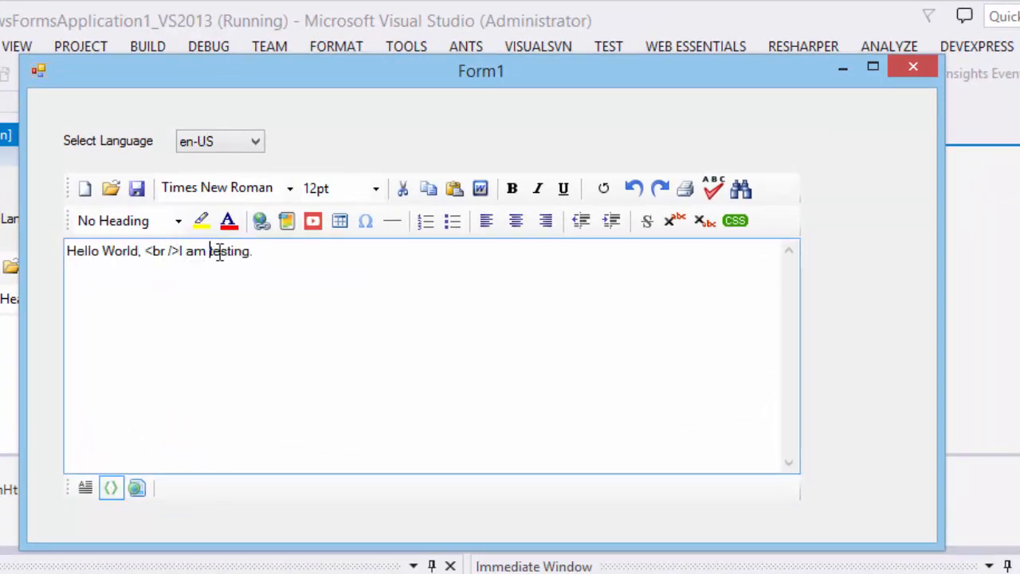
click(85, 488)
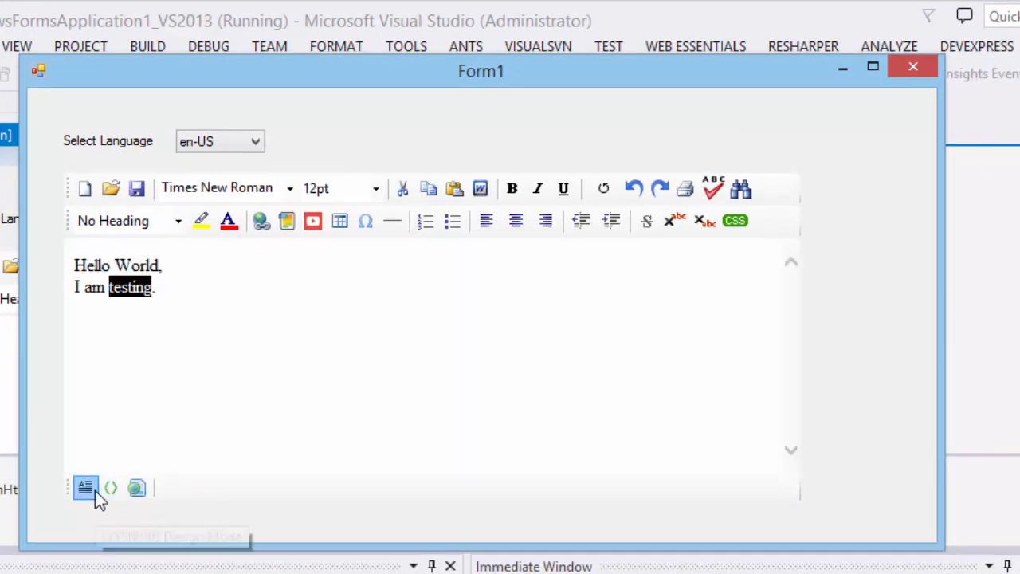
click(111, 487)
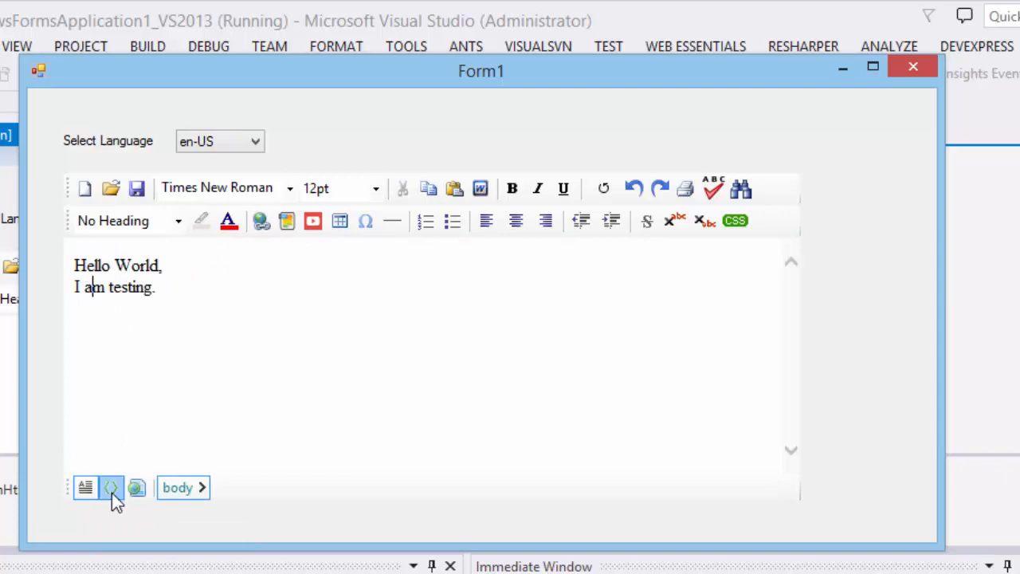
click(112, 488)
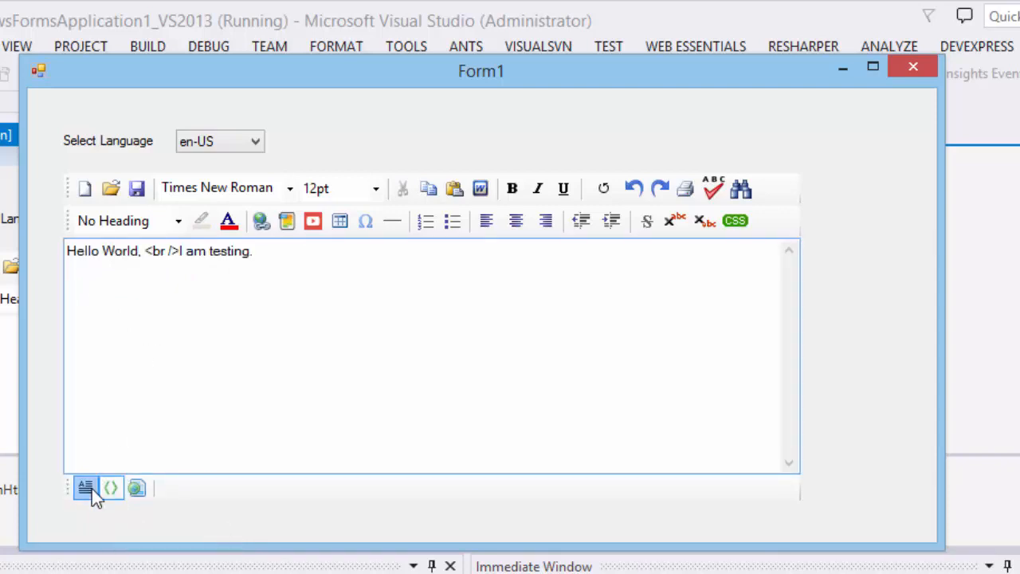
click(85, 488)
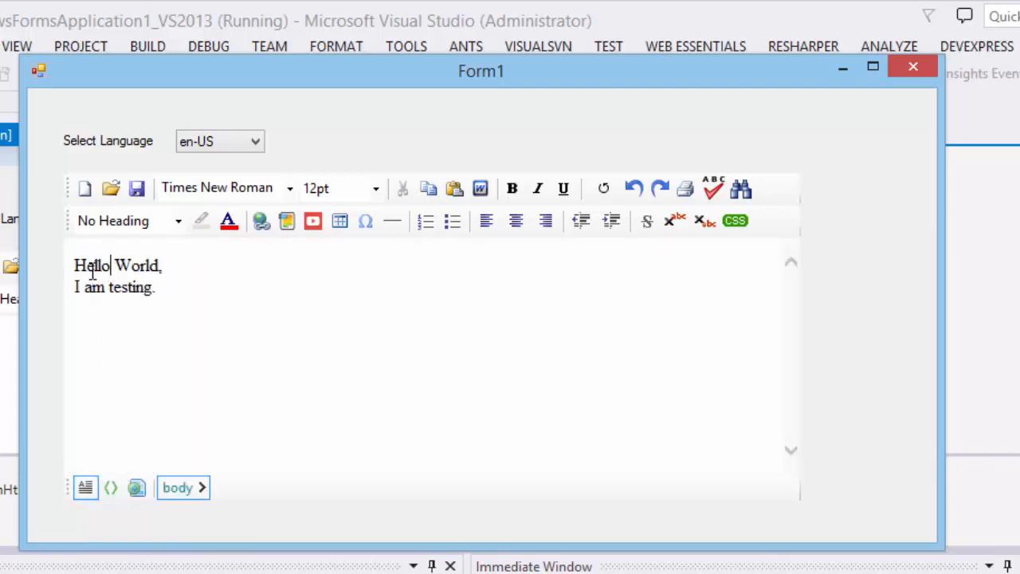
click(111, 488)
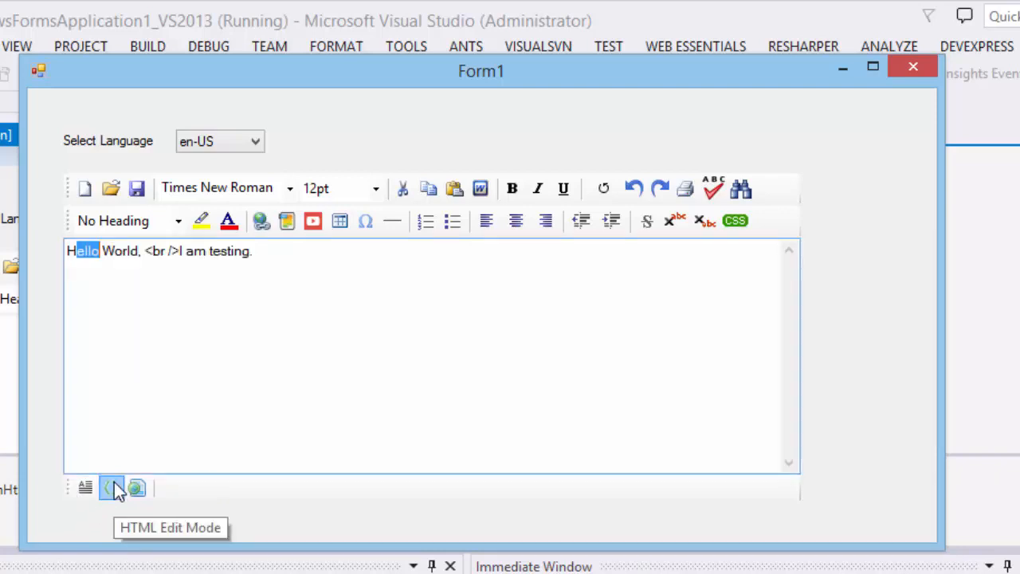
click(112, 488)
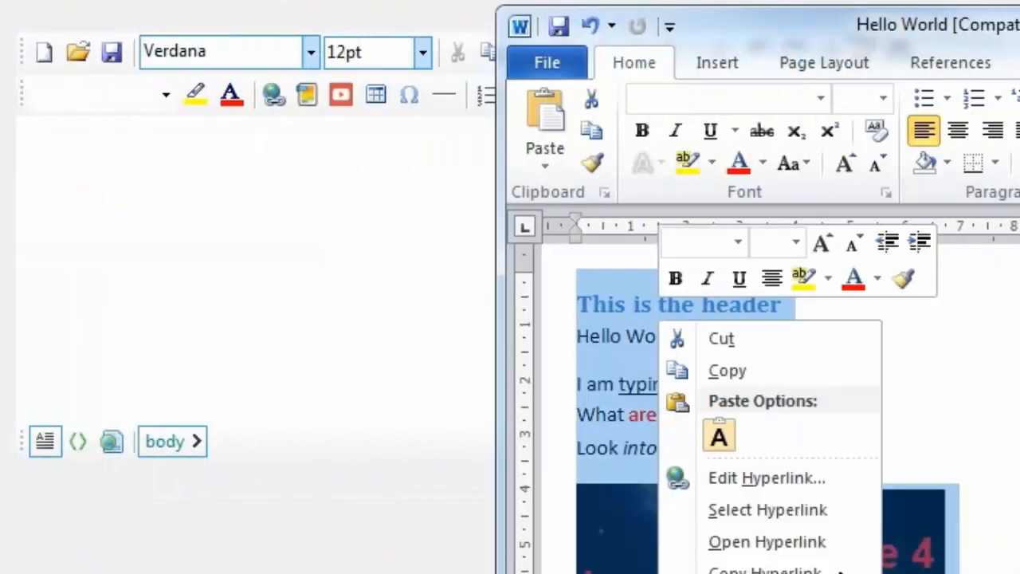
Copy the Word content and paste it into the editor with Paste from MS Word
click(821, 414)
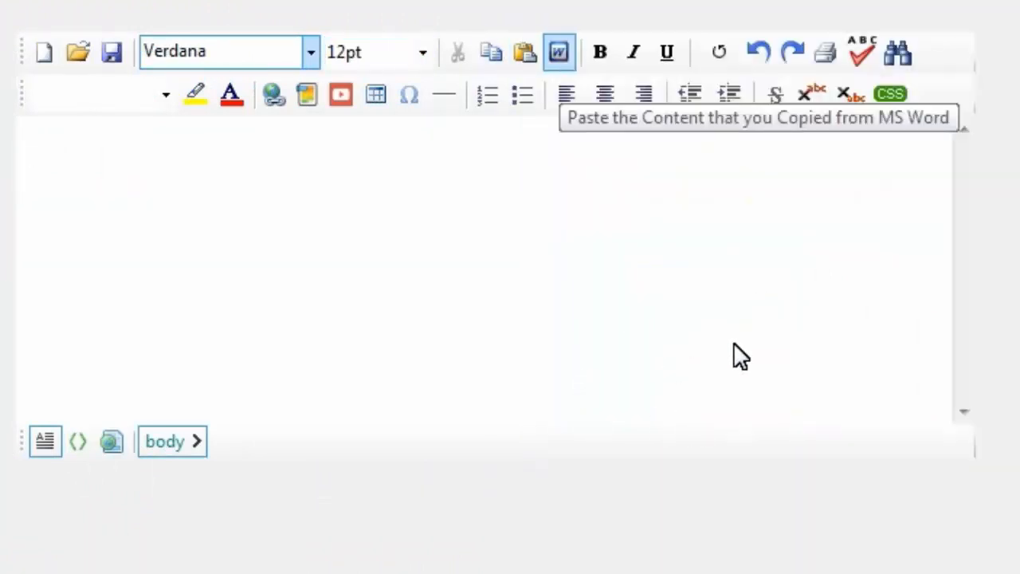
click(558, 51)
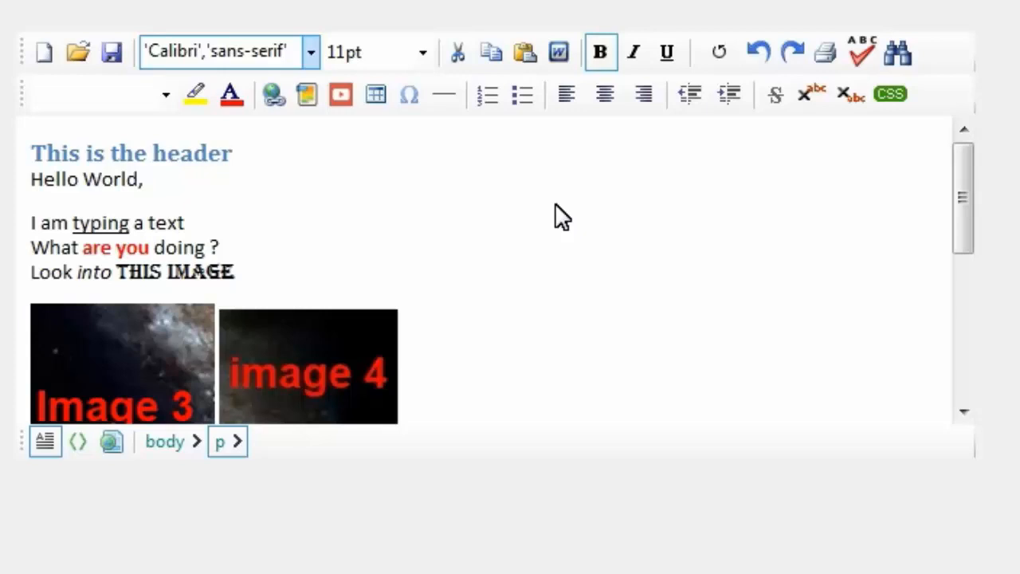
click(78, 440)
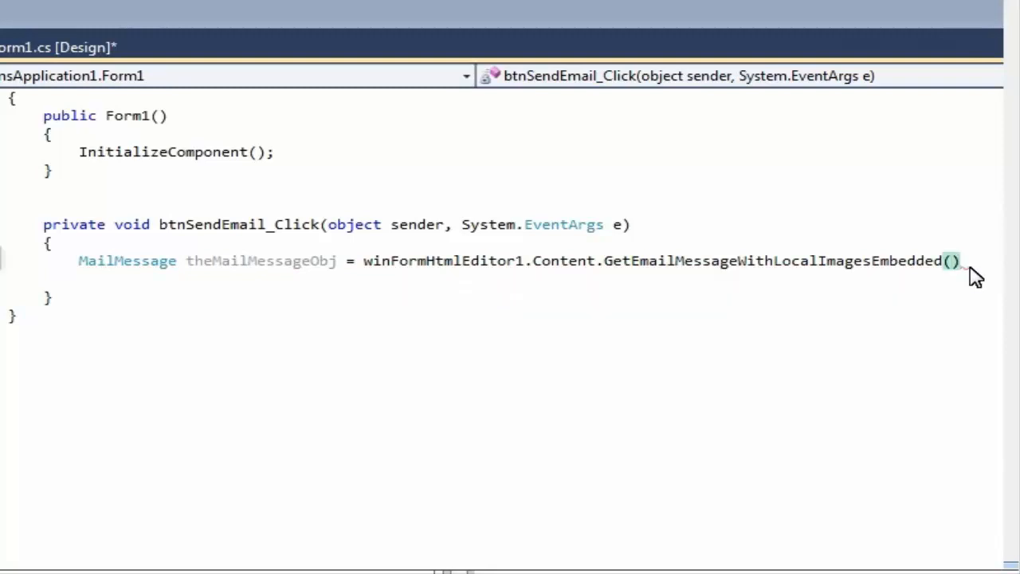
Finish the Send Email handler, send the email and acknowledge the 'sent' confirmation
text(;)
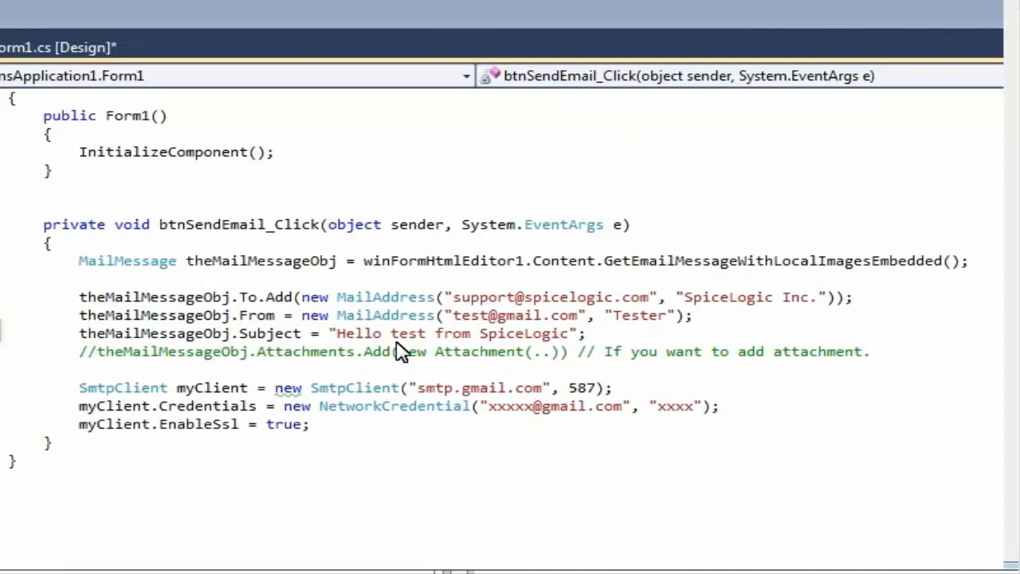
mouse_move(339, 434)
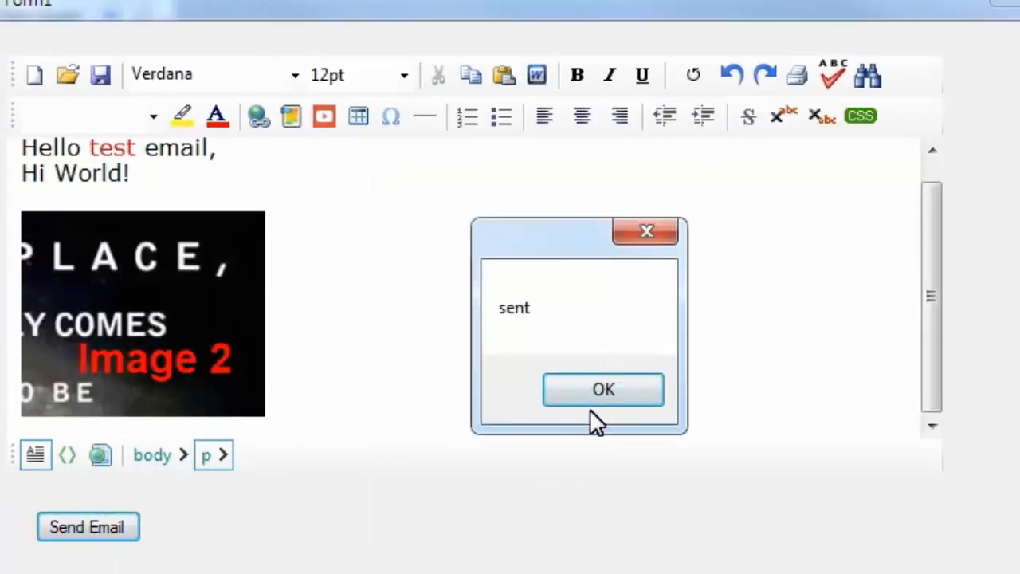
click(603, 389)
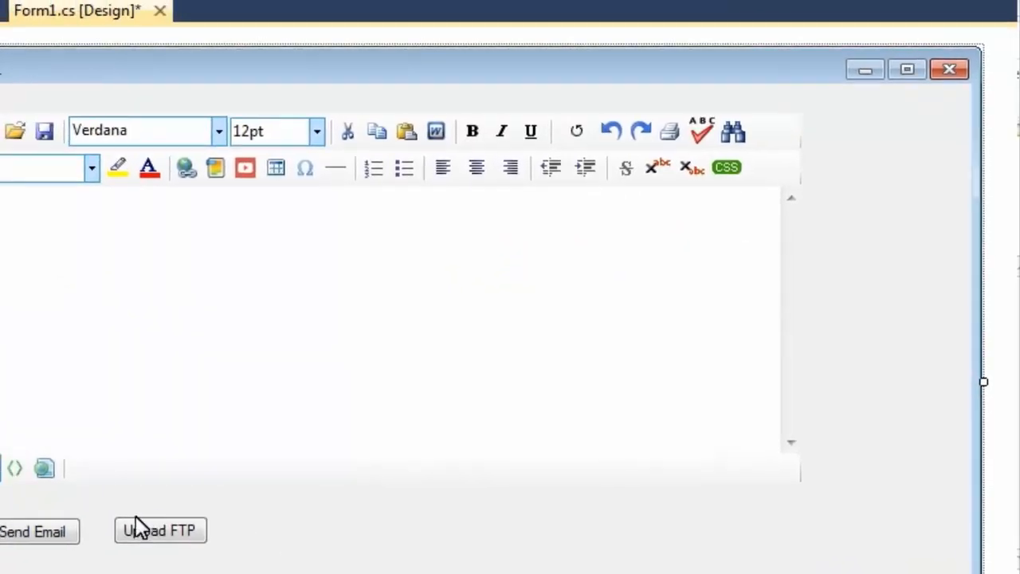
Create the Click event handler for the Upload FTP button
double_click(159, 529)
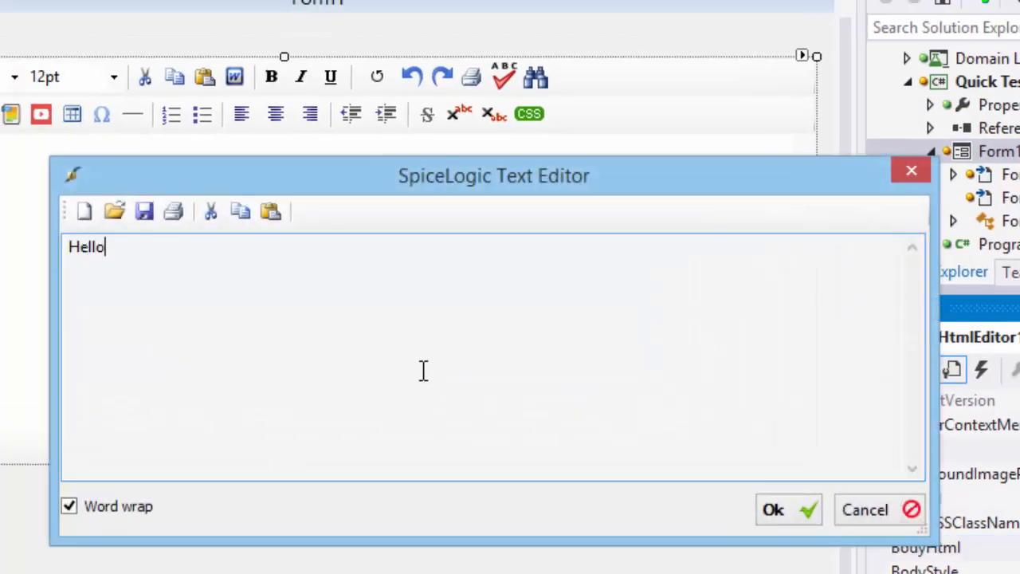
Set the BodyHtml property to 'Hello <b>World</b>' so World renders bold
text(<b>W)
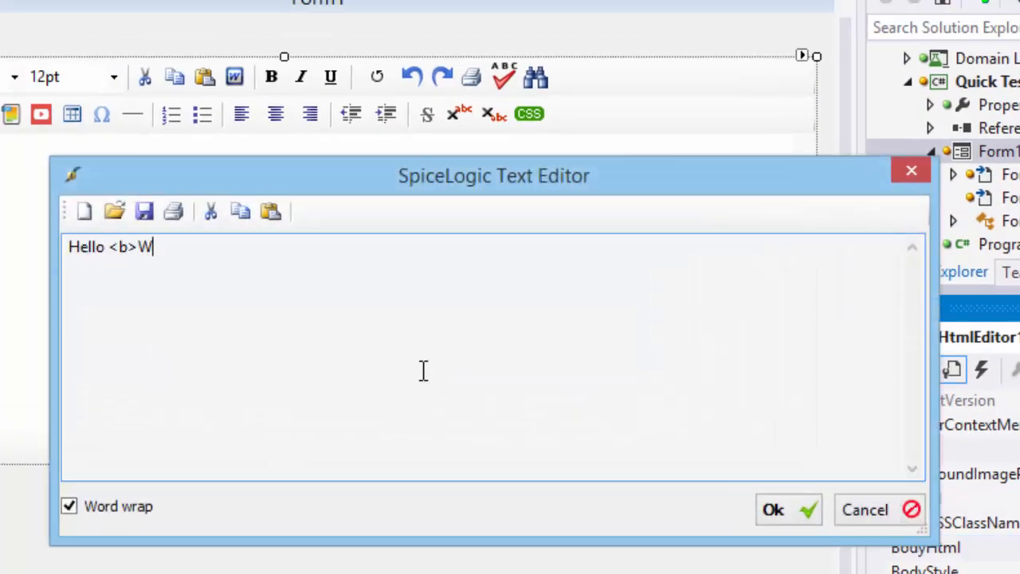
text(orld)
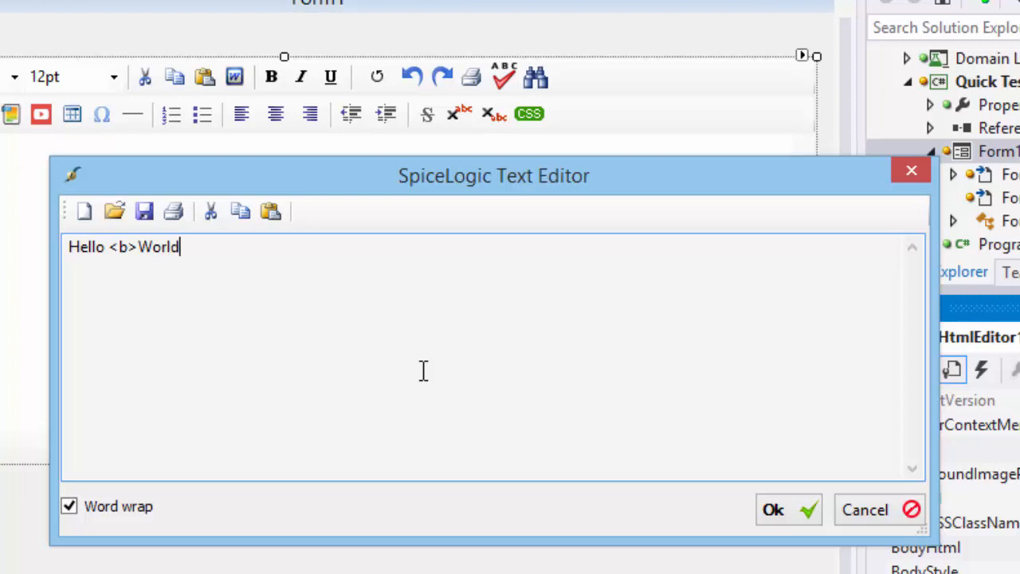
text(</b>)
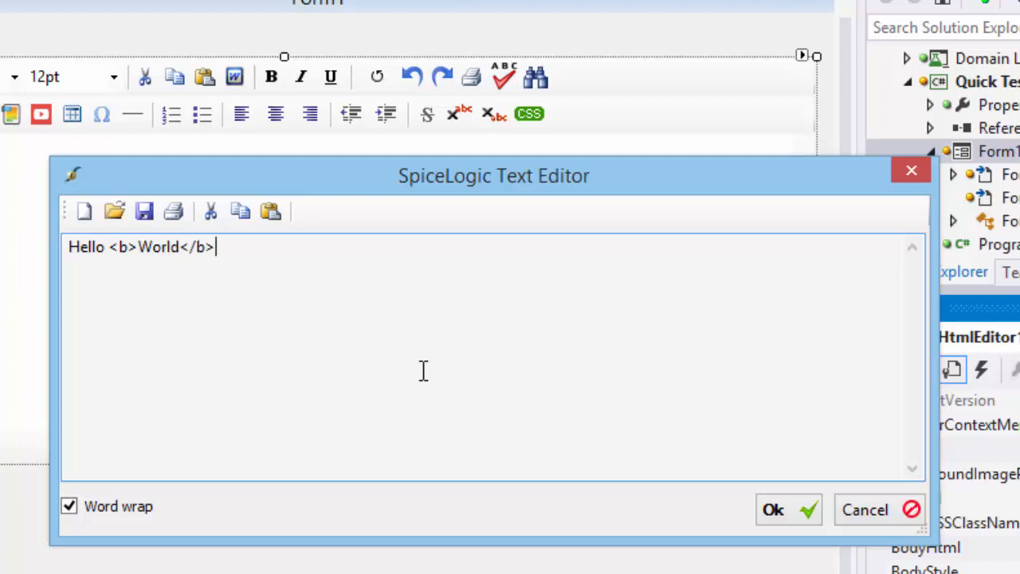
click(772, 510)
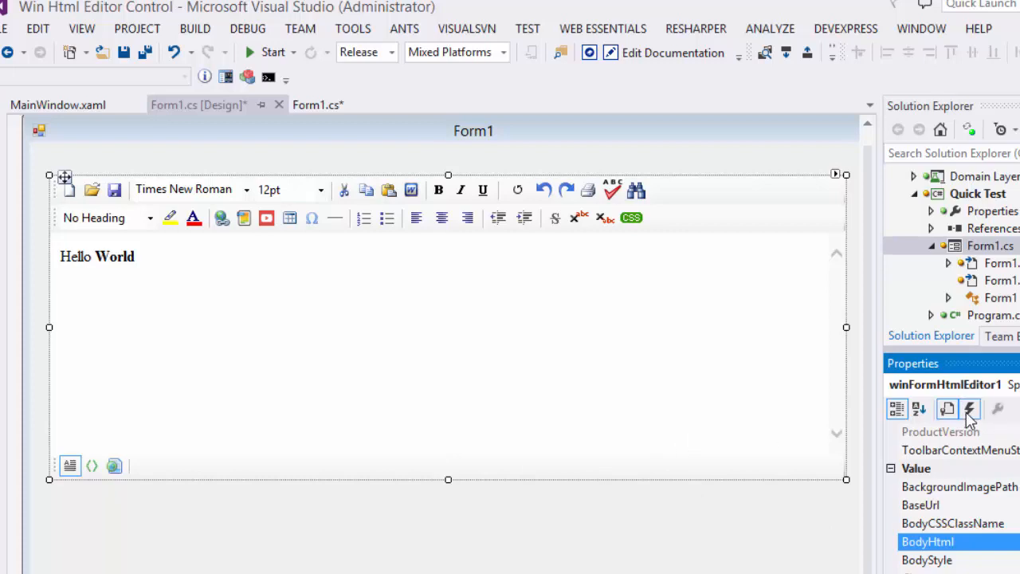
click(970, 409)
text(e.pas)
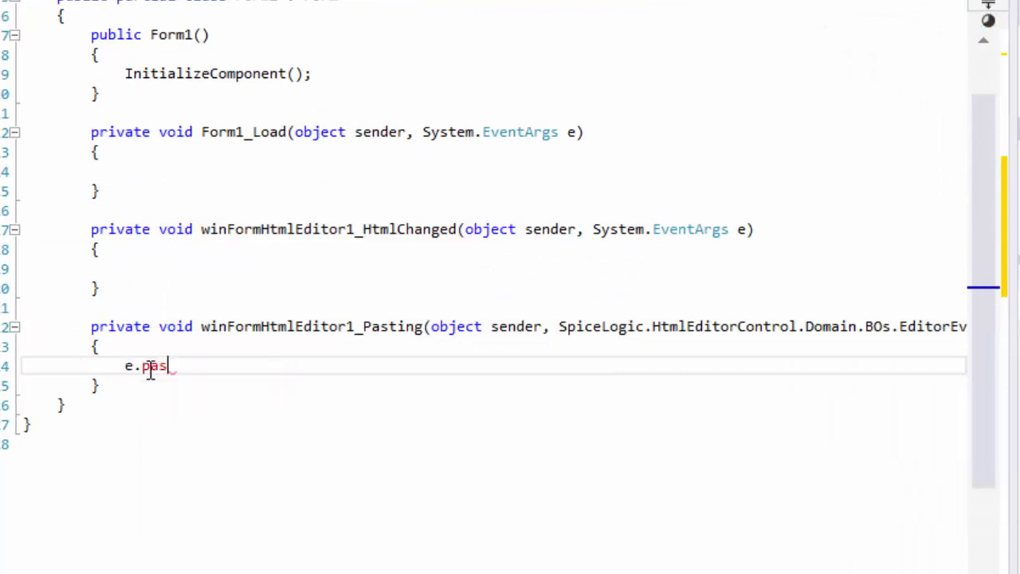
Set e.PastingHtml = "<u>" + e.PastingHtml + "</u>" and verify pasted text shows underlined in HTML Edit Mode
text(PastingHtml = "<u>" + e.PastingHtml +)
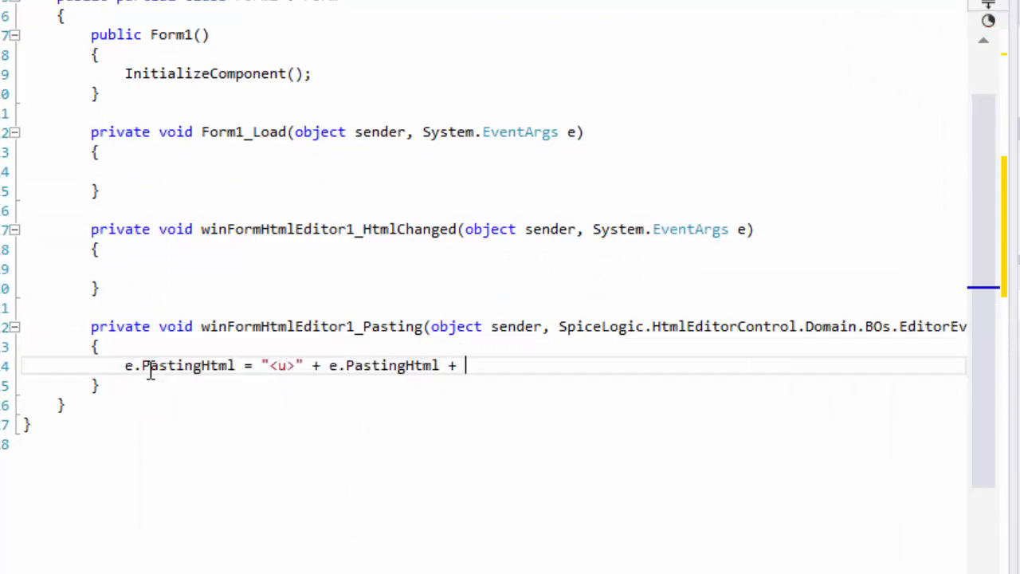
text("</u>";)
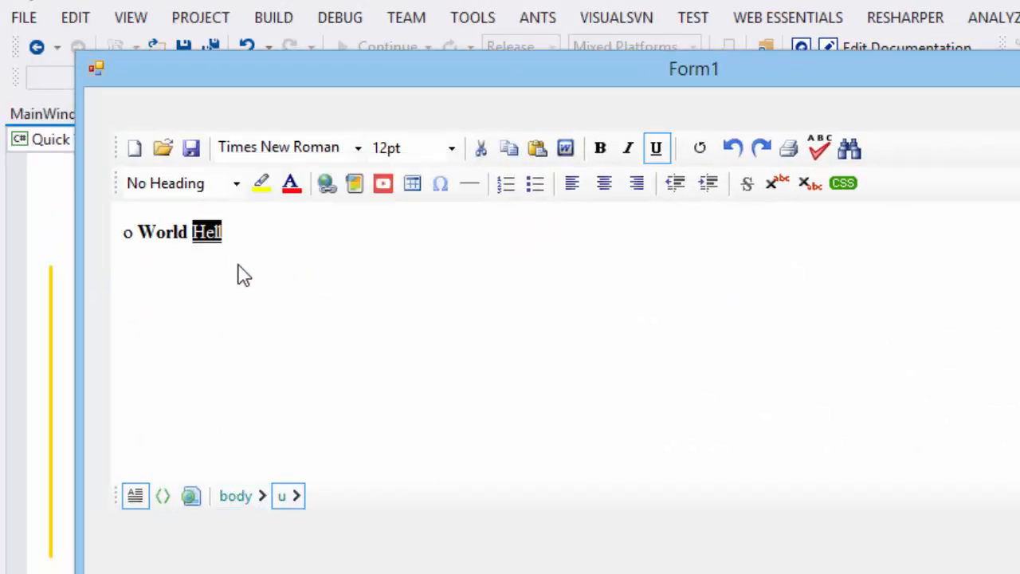
click(163, 496)
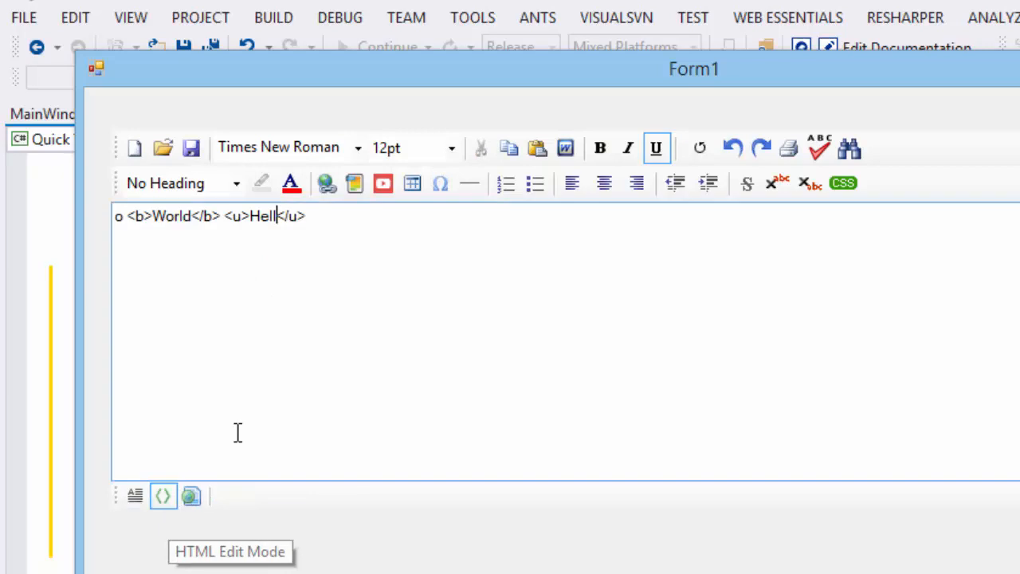
click(424, 113)
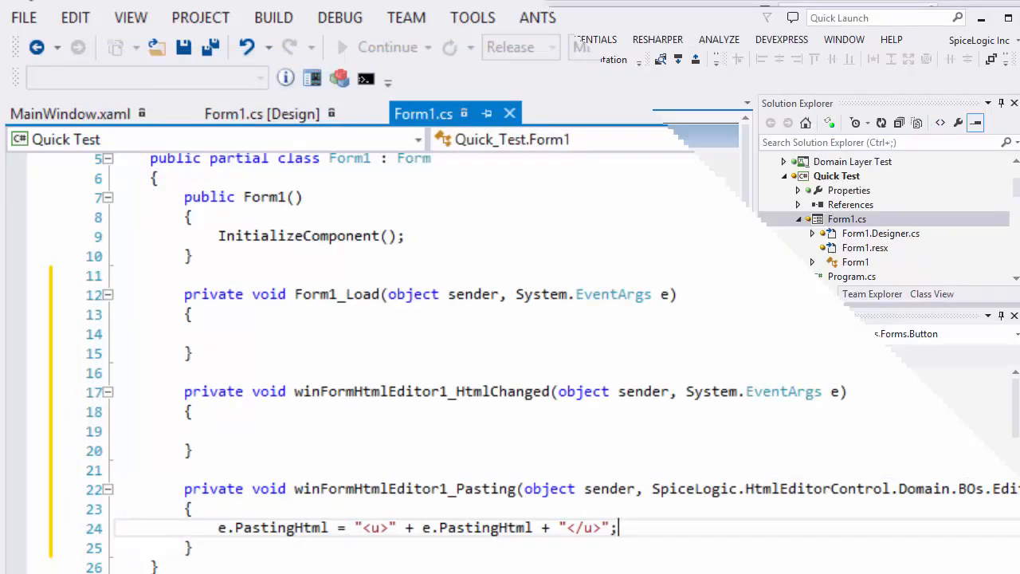